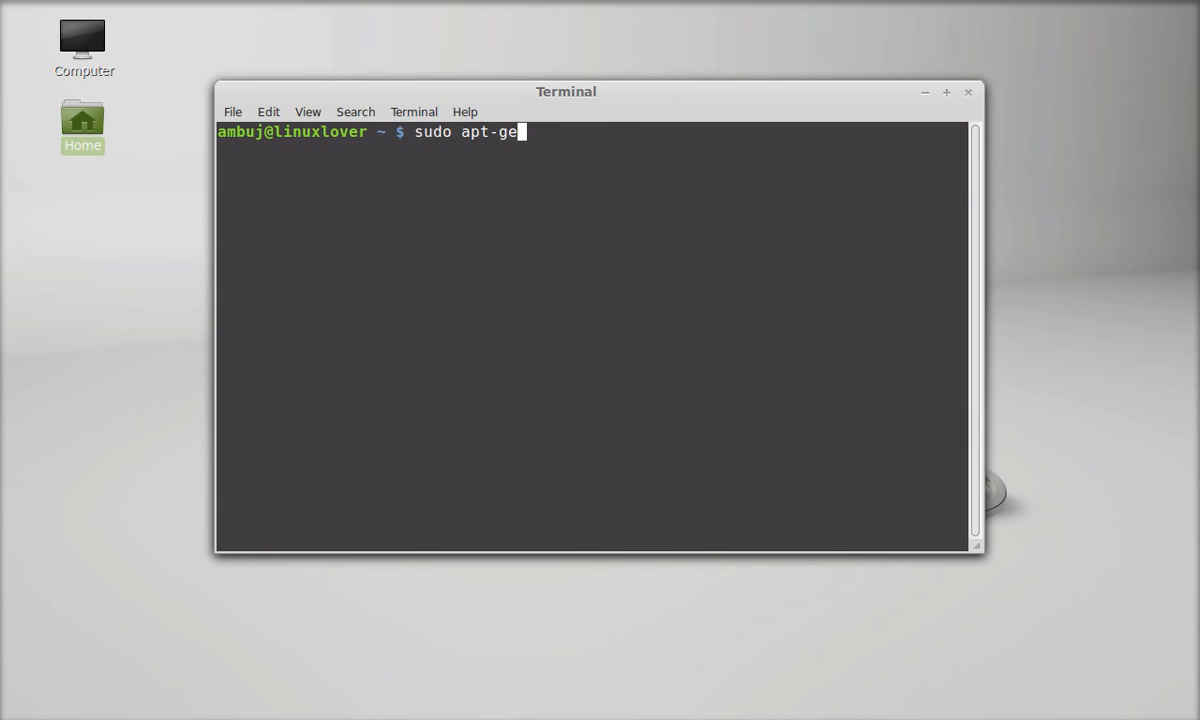
Run sudo apt-get install pyroom in Terminal to install the editor
type("t insta")
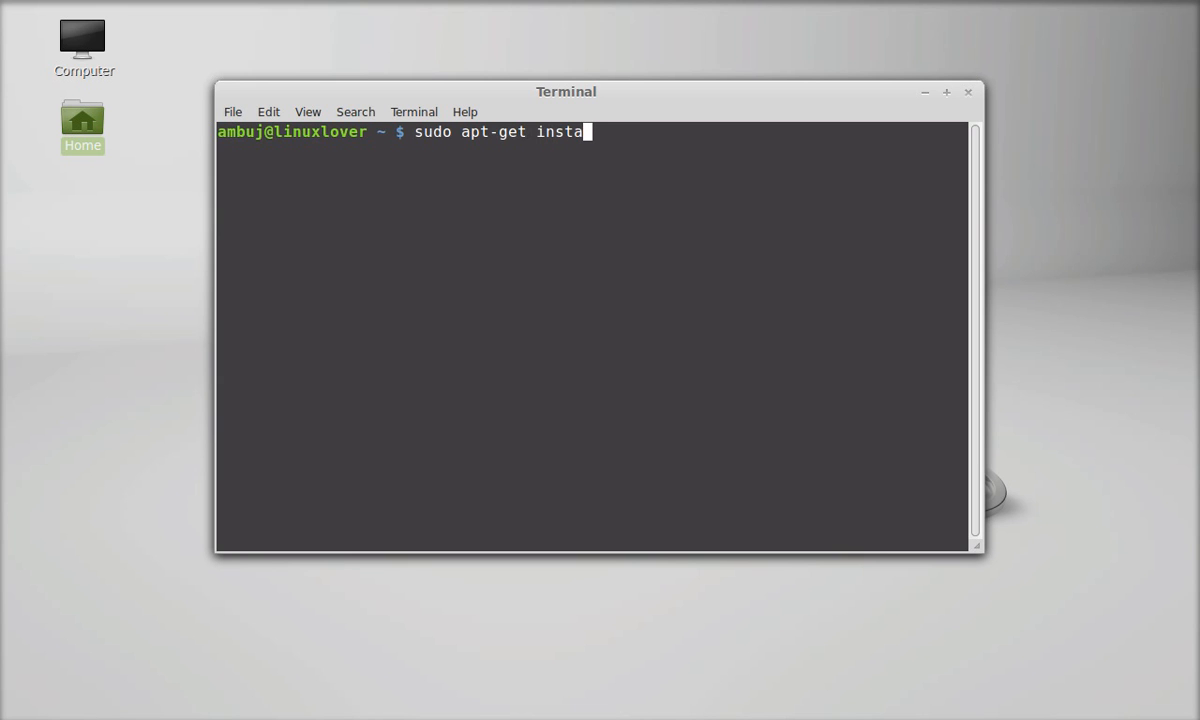
type("ll pyroo")
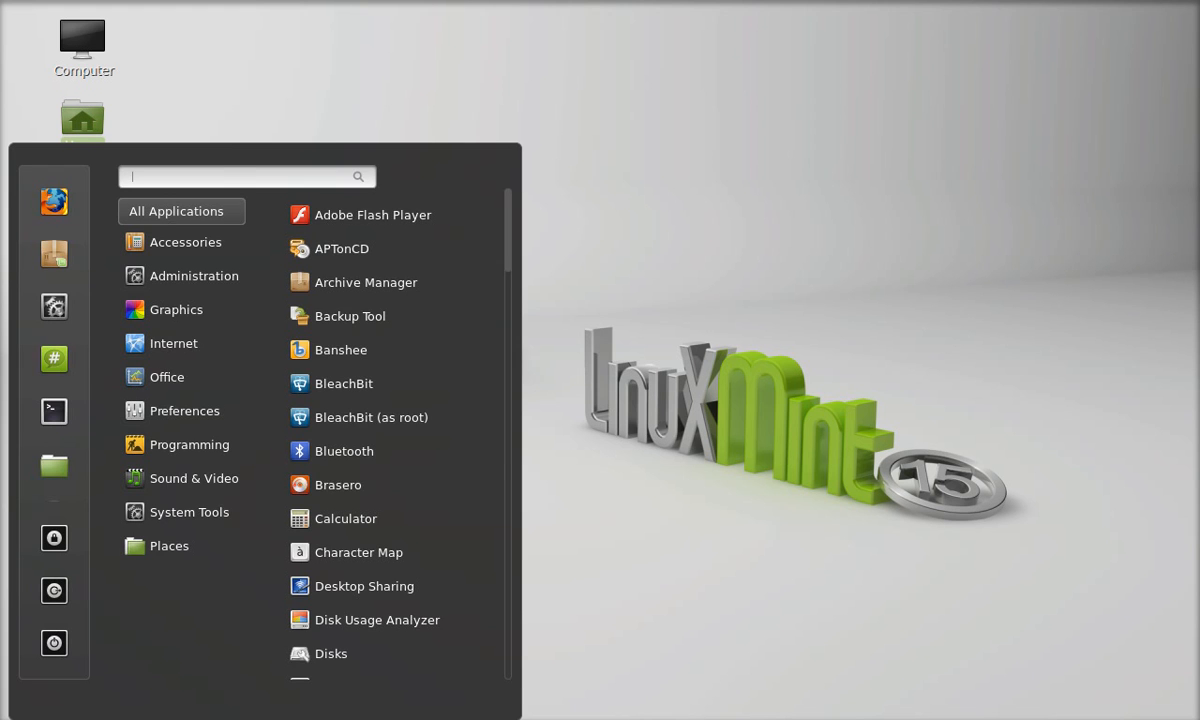
Search the Cinnamon menu for 'pyr' to find the PyRoom editor
type("pyr")
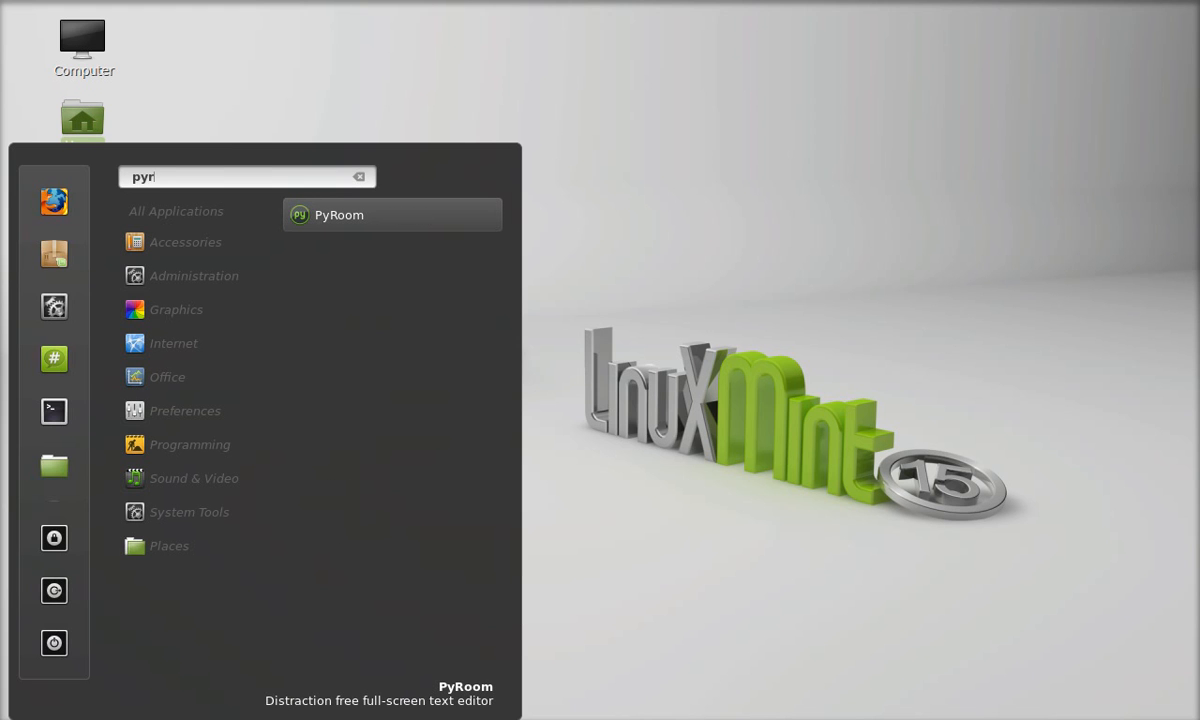
mouse_move(404, 222)
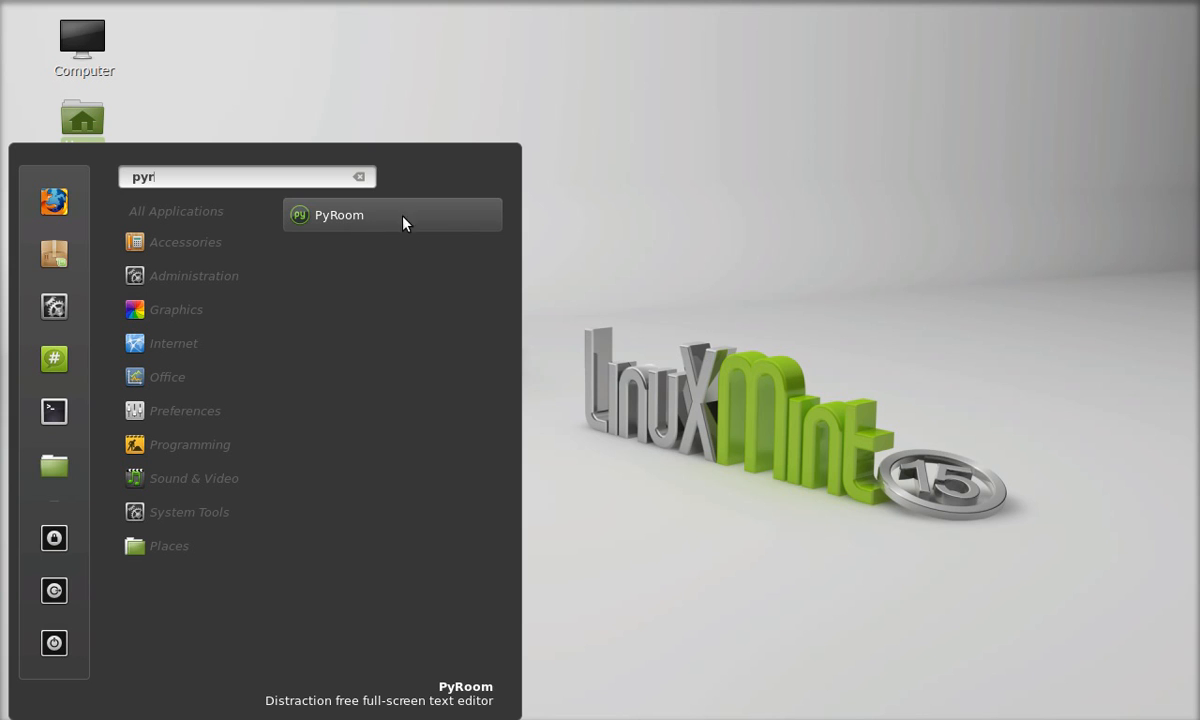
mouse_move(380, 222)
type("Hello World !!!!")
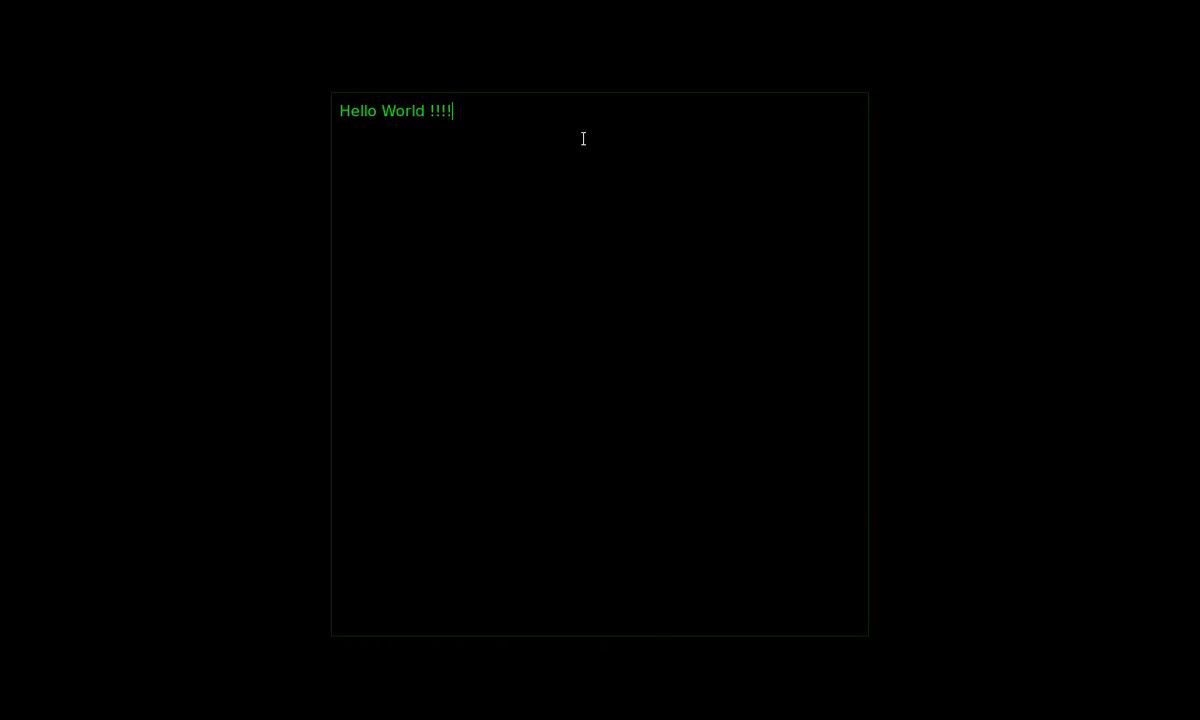
Show PyRoom's built-in help text with Ctrl+H
key("ctrl+h")
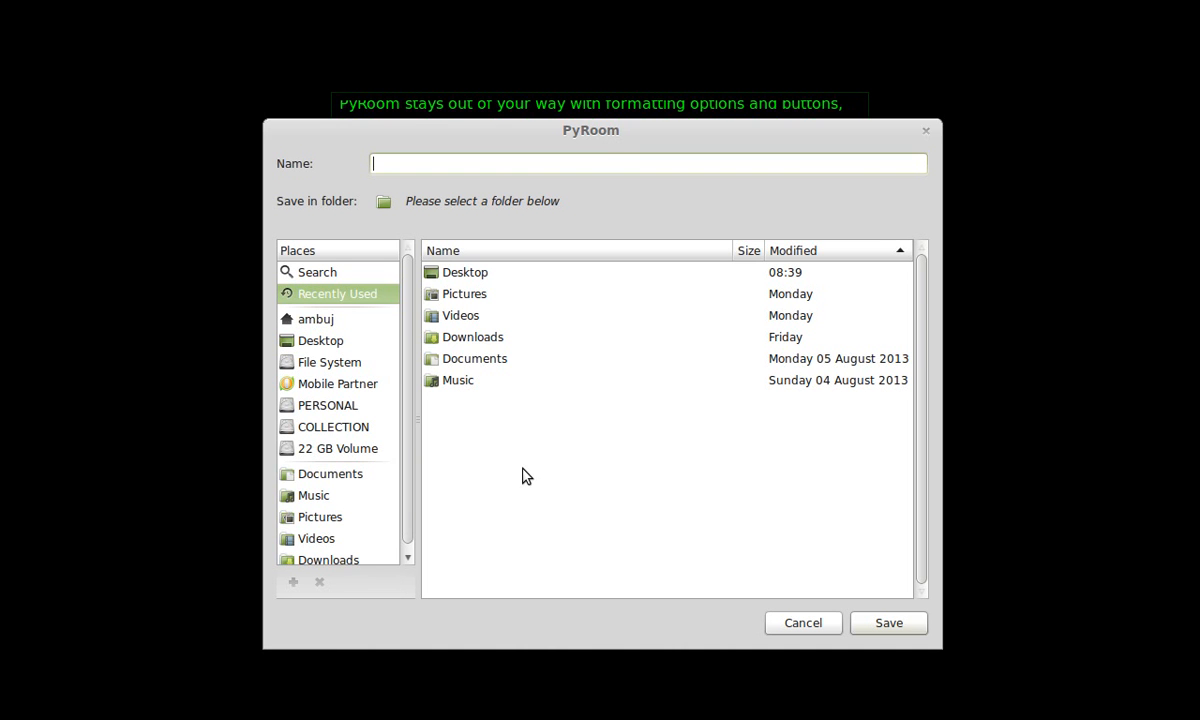
Save the document as 'Helloworld' in the Documents folder
type("H")
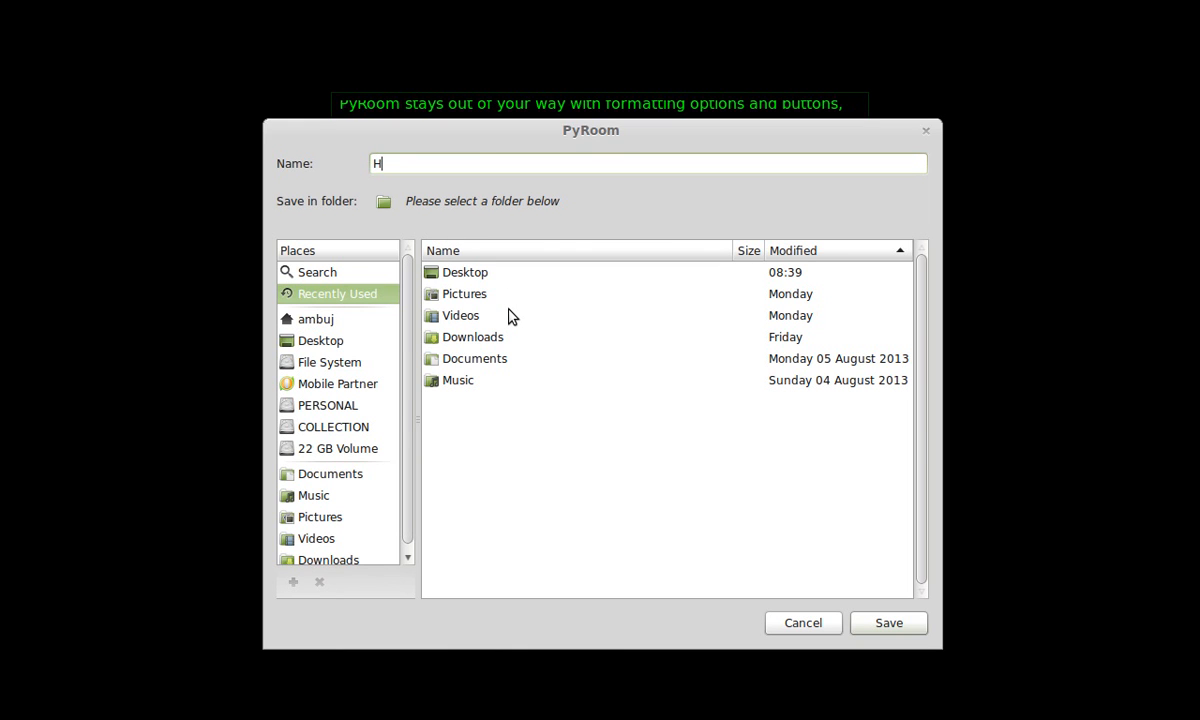
type("elloworld")
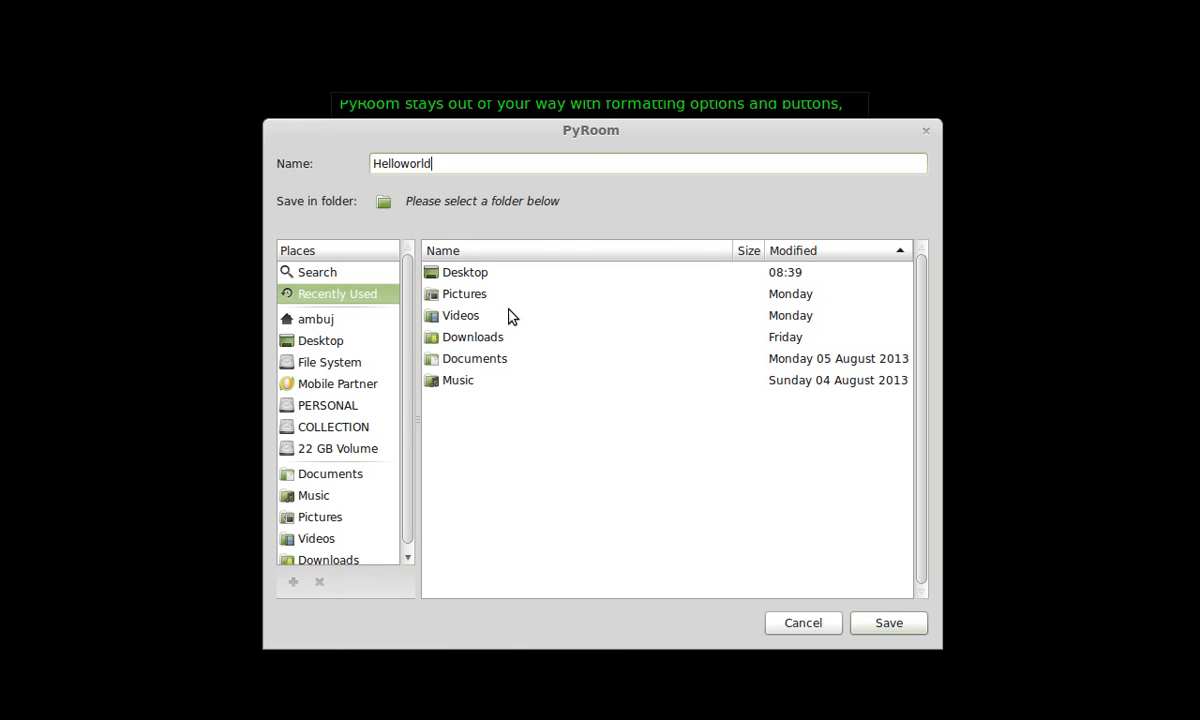
left_click(888, 622)
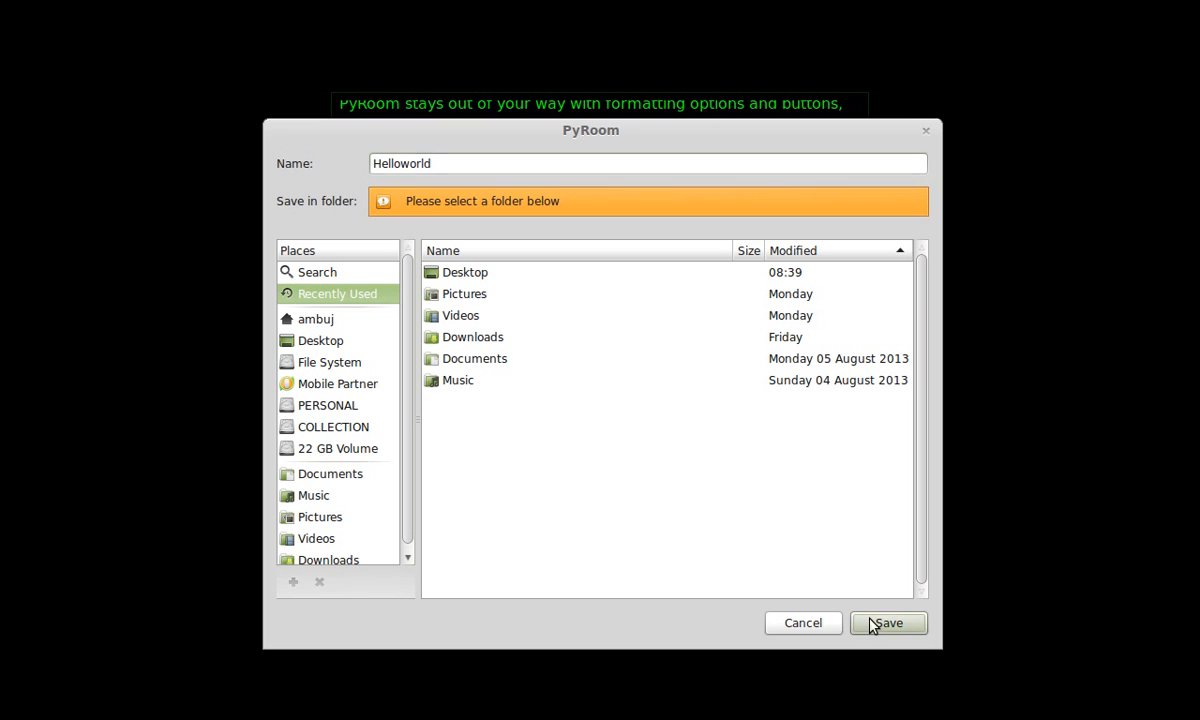
mouse_move(468, 434)
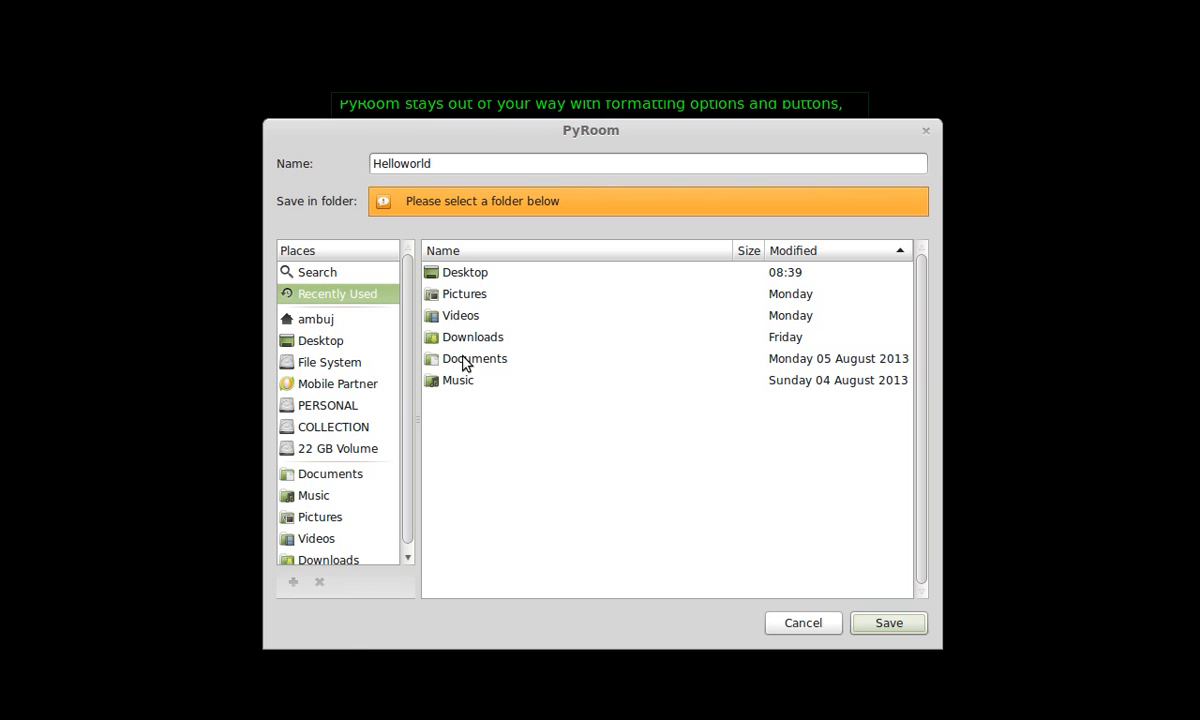
double_click(472, 358)
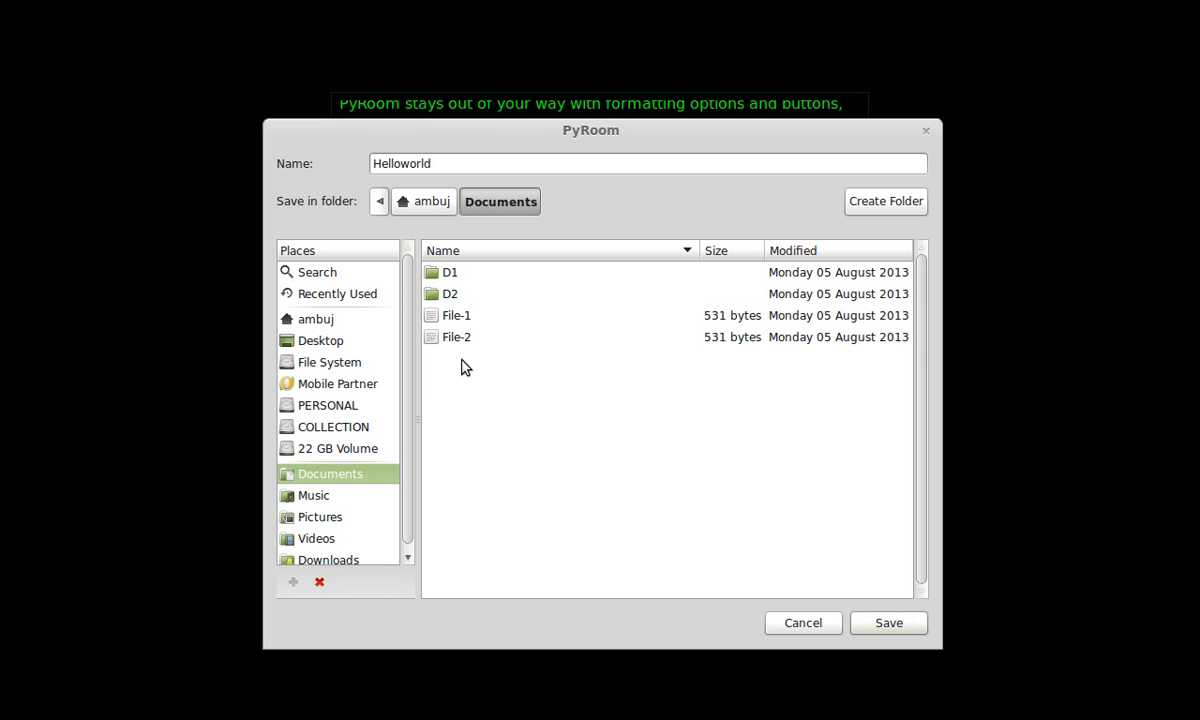
left_click(888, 622)
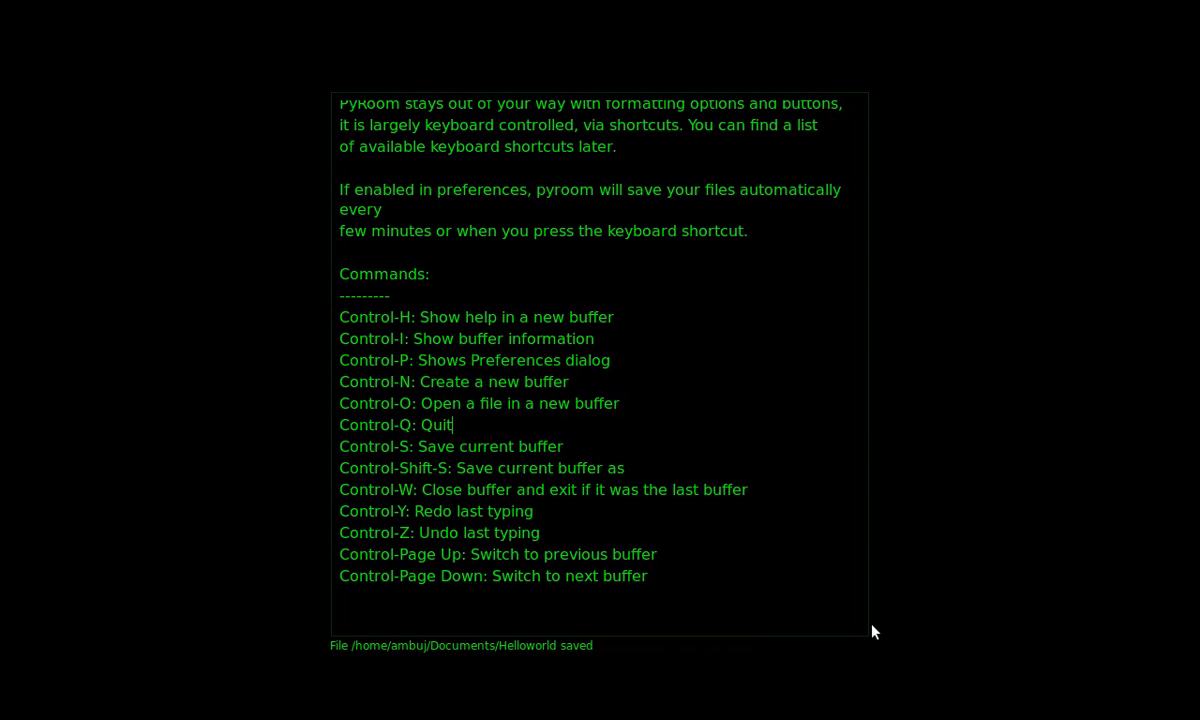
mouse_move(752, 318)
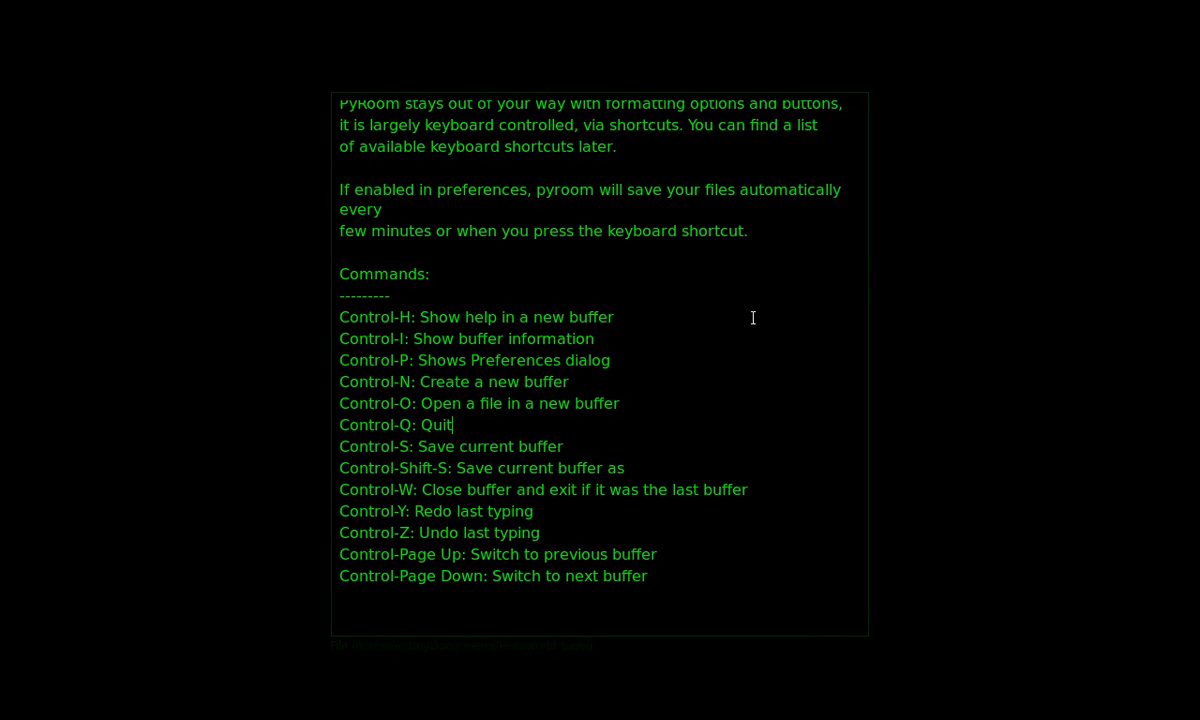
Quit PyRoom with Ctrl+Q, triggering the unsaved-changes warning
key("ctrl+q")
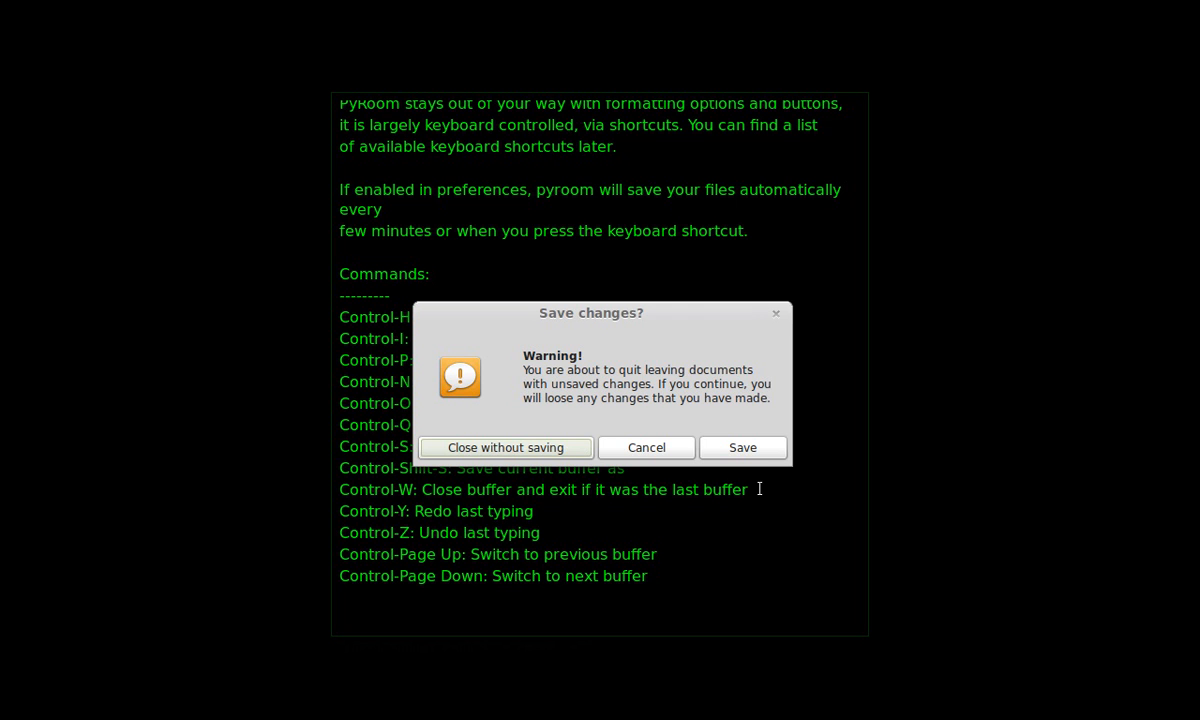
mouse_move(744, 448)
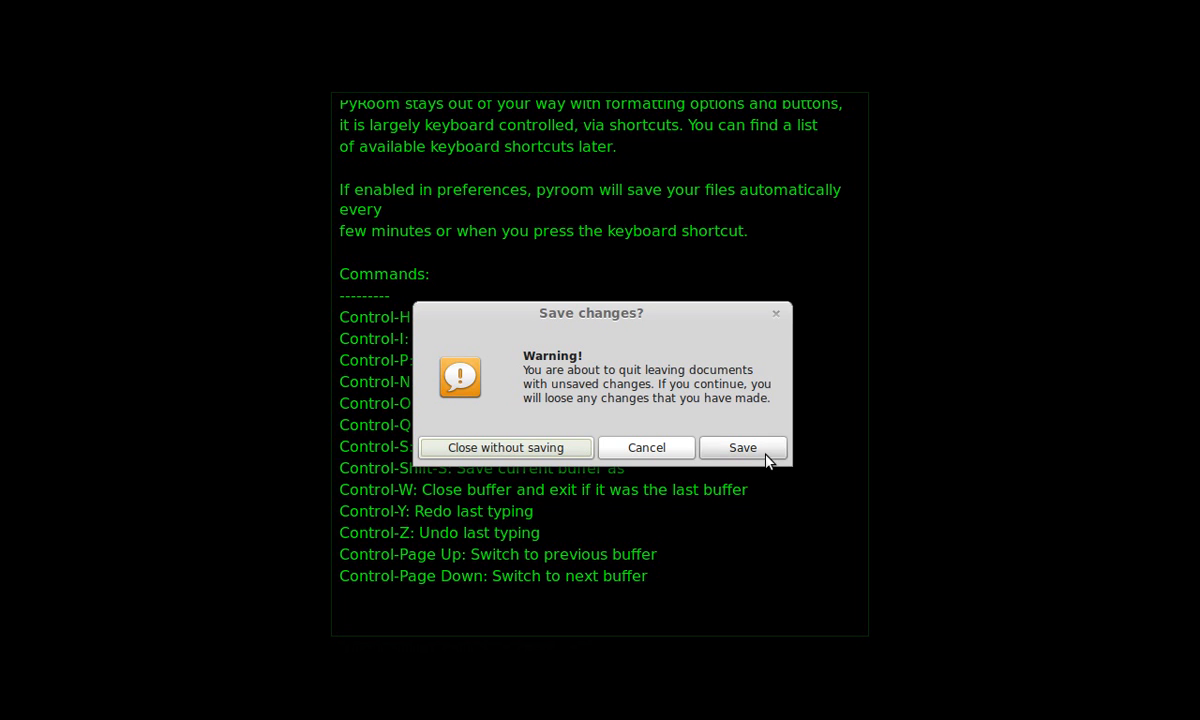
Save the remaining changes to Helloworld and let the editor close to the desktop
left_click(742, 448)
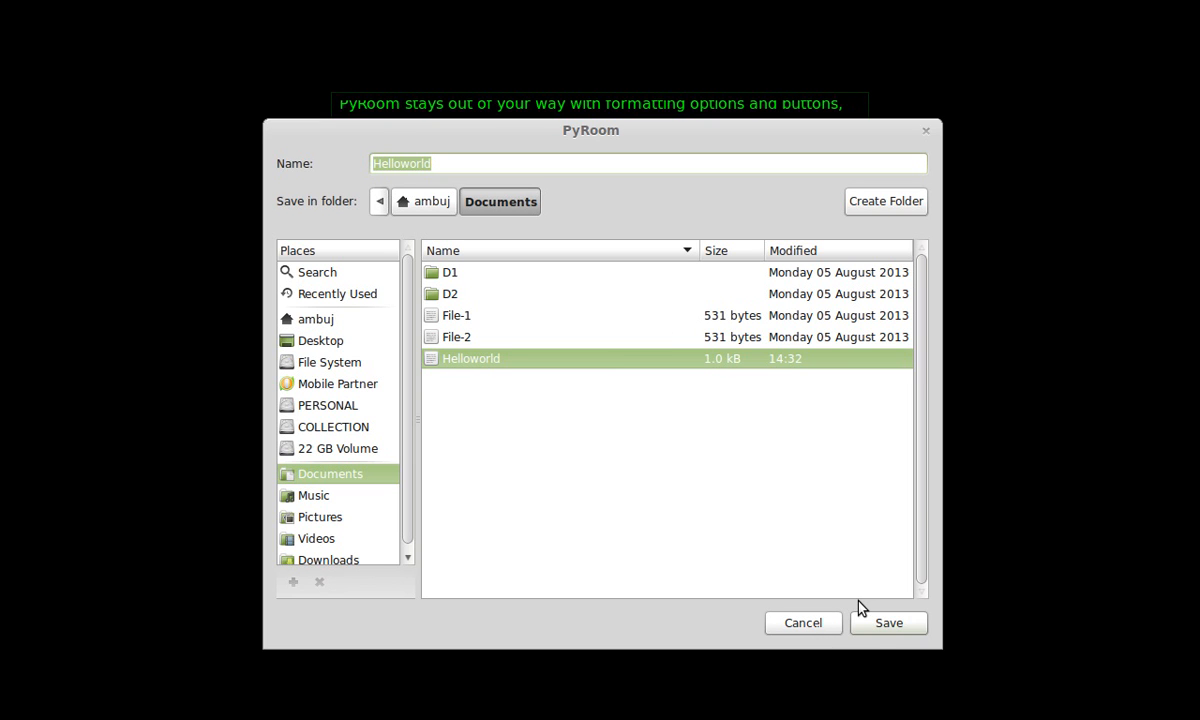
left_click(888, 622)
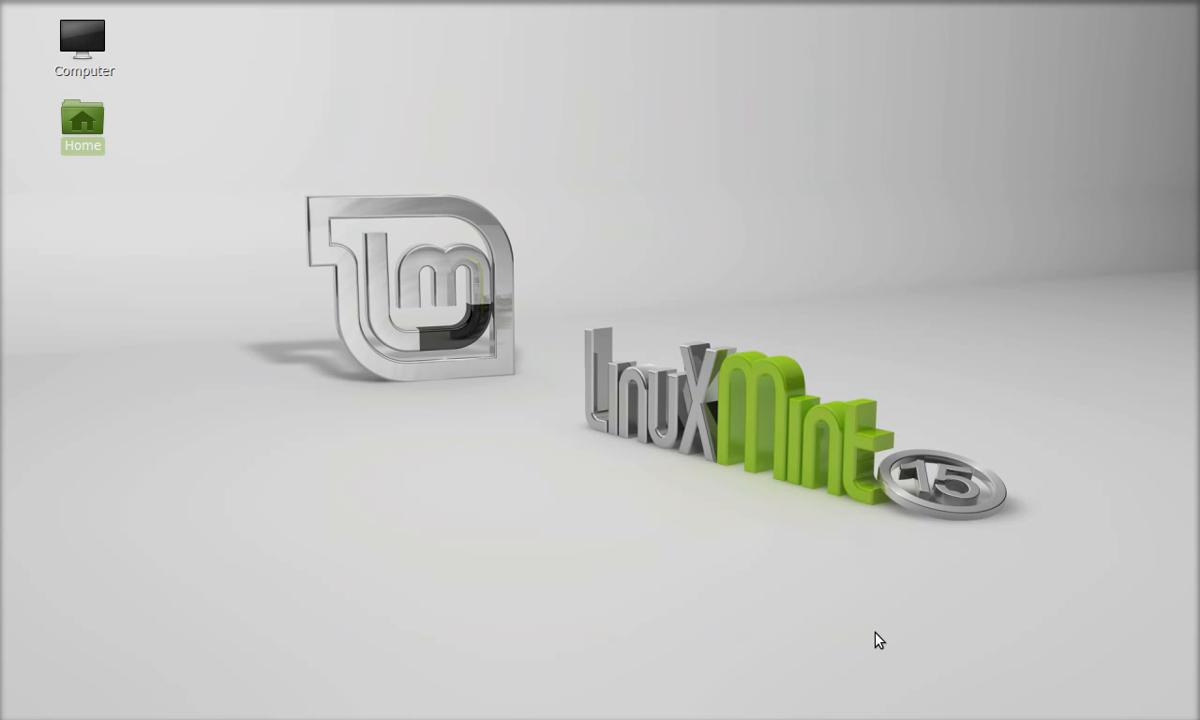
mouse_move(904, 272)
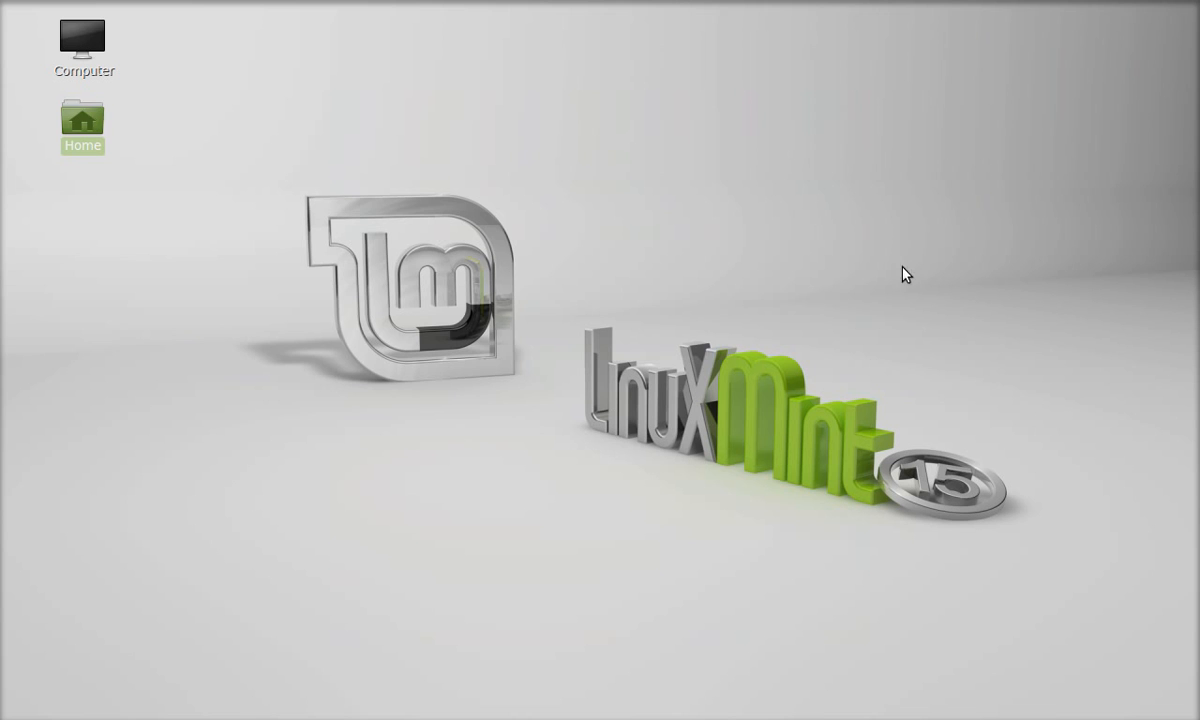
mouse_move(1062, 432)
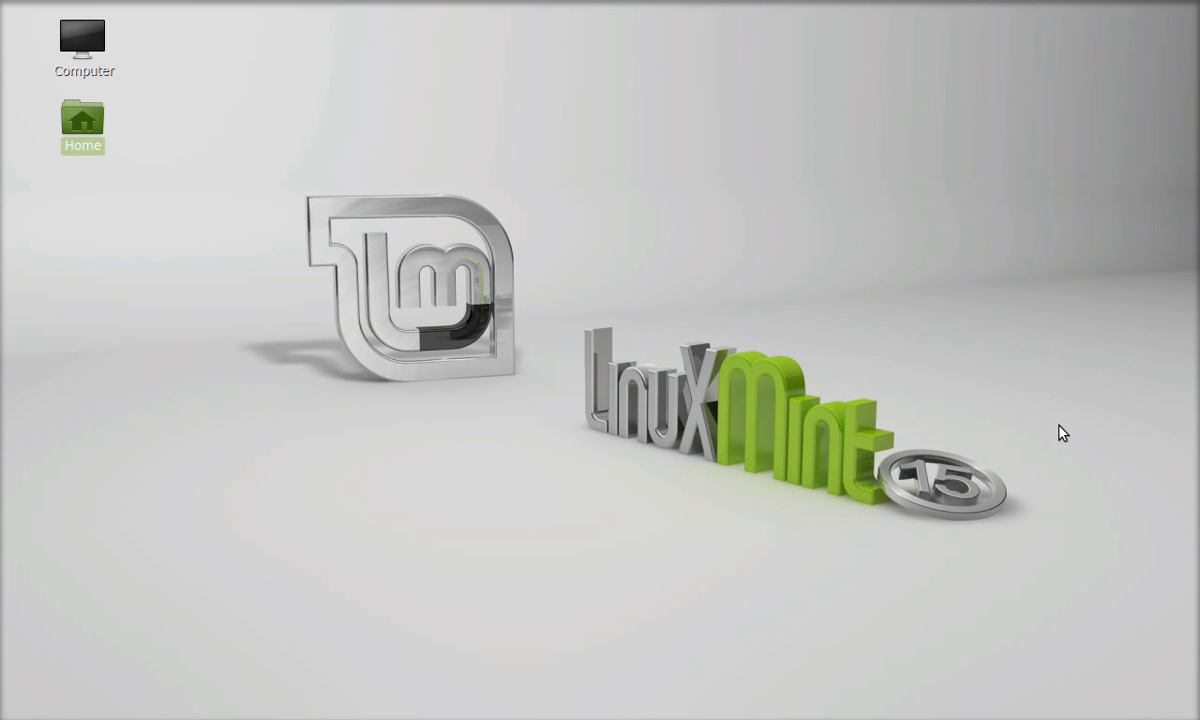
mouse_move(1056, 464)
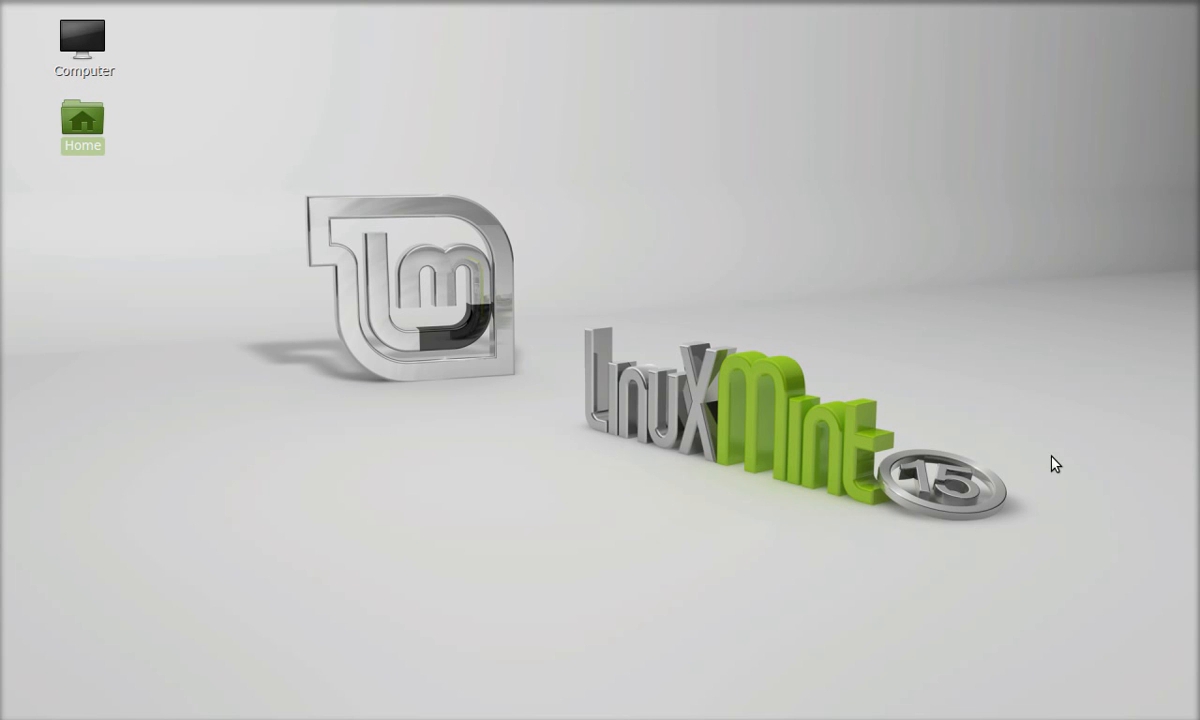